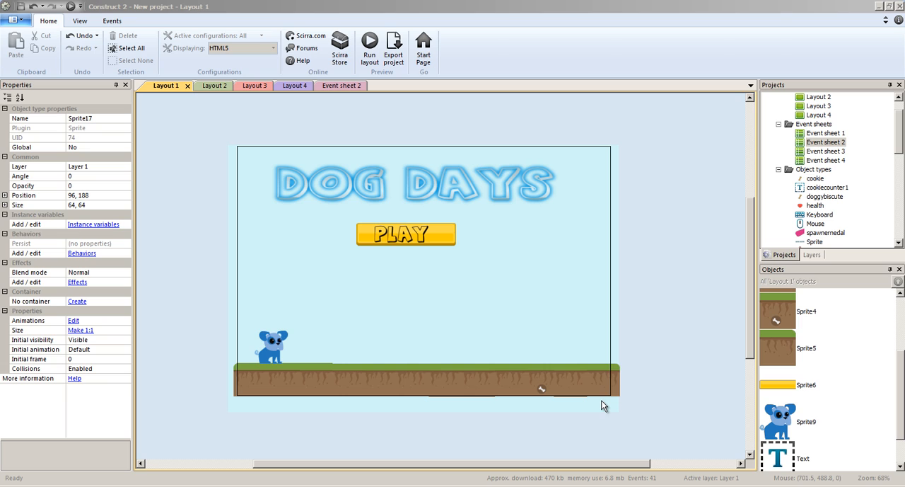
{"action": "mouse_move", "coordinate": [239, 306]}
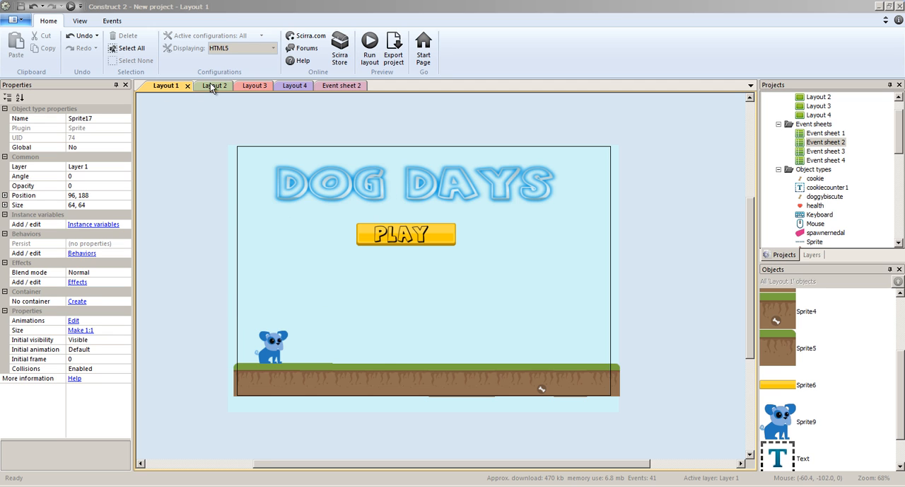
On the level-select layout, inspect the lock icon and medal objects in the Objects panel.
{"action": "left_click", "coordinate": [205, 85]}
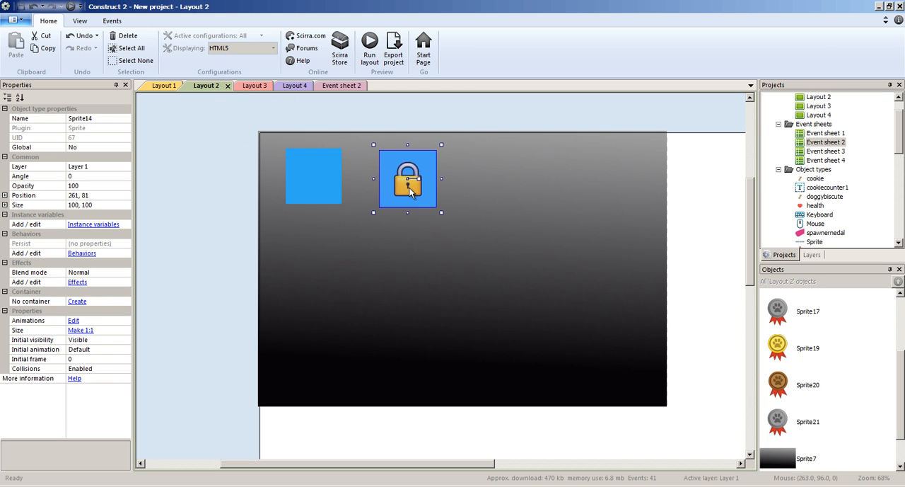
{"action": "mouse_move", "coordinate": [407, 260]}
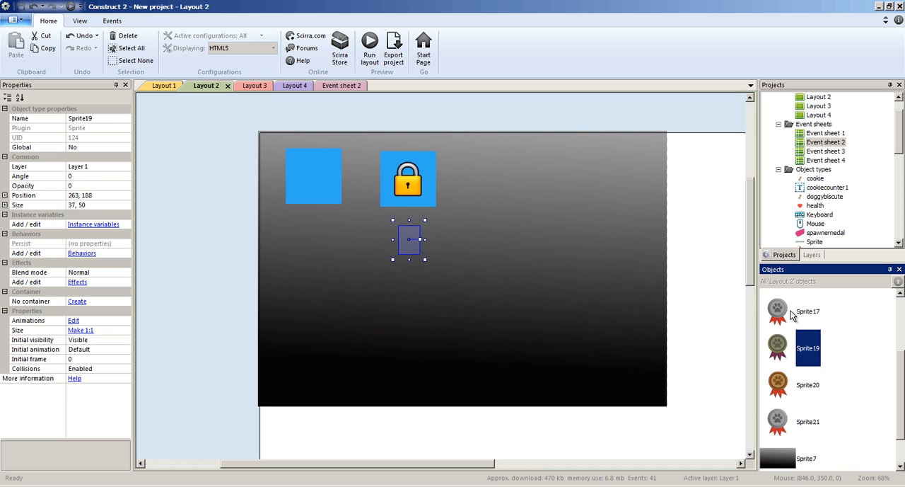
{"action": "left_click", "coordinate": [807, 384]}
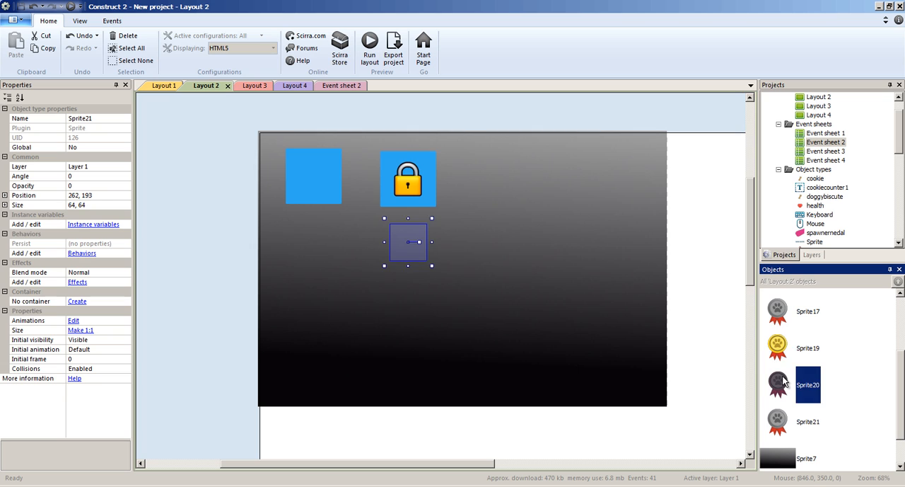
{"action": "left_click", "coordinate": [808, 347]}
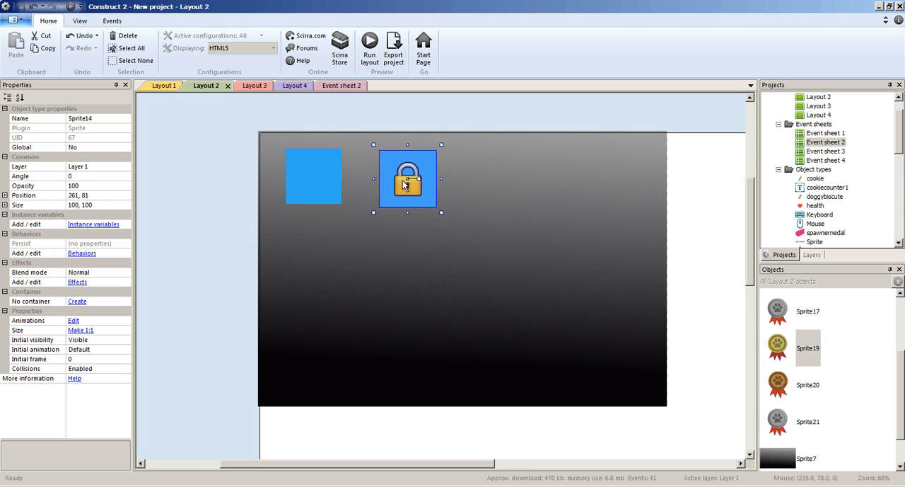
{"action": "mouse_move", "coordinate": [407, 183]}
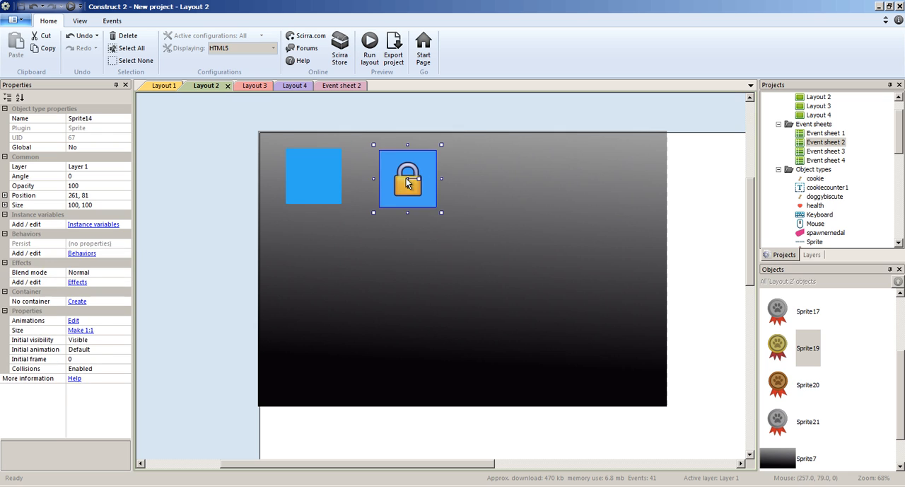
{"action": "mouse_move", "coordinate": [428, 259]}
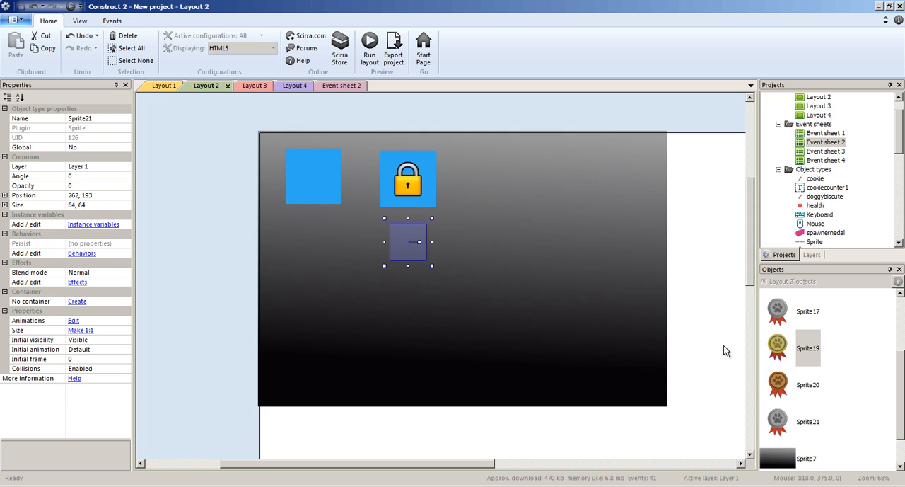
{"action": "mouse_move", "coordinate": [787, 384]}
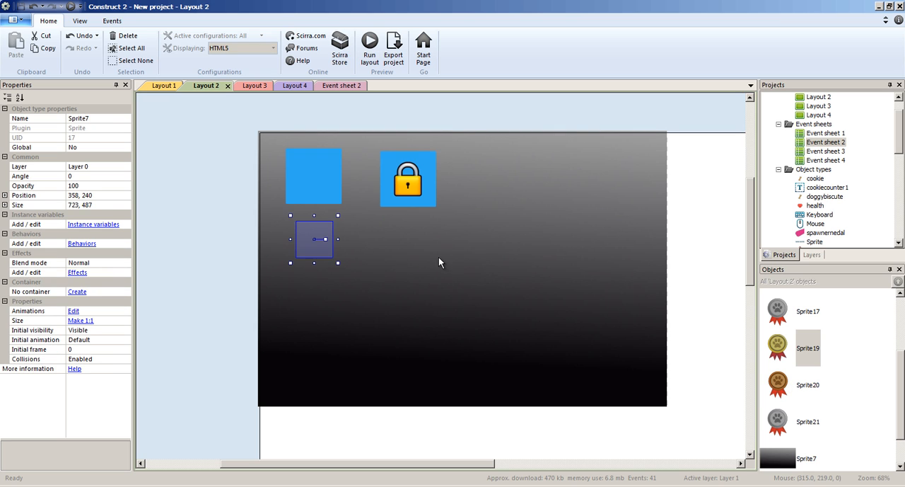
{"action": "left_click", "coordinate": [807, 310]}
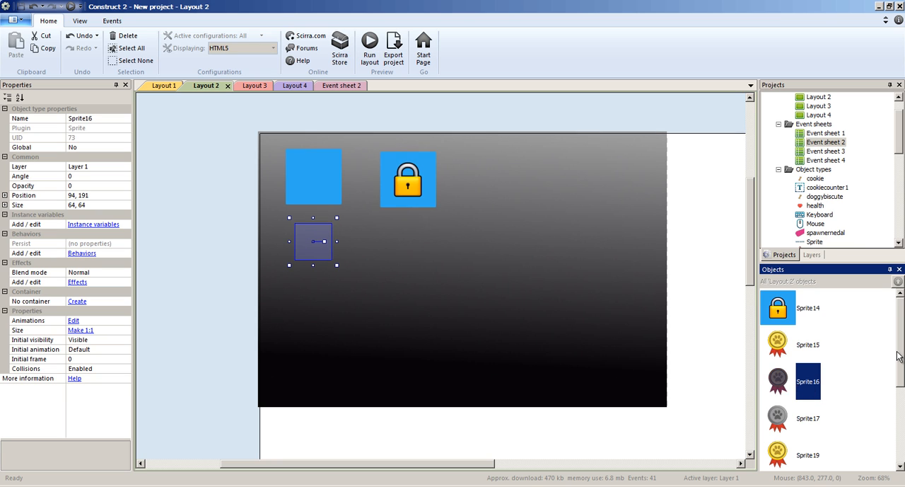
{"action": "scroll", "scroll_direction": "down", "scroll_amount": 3}
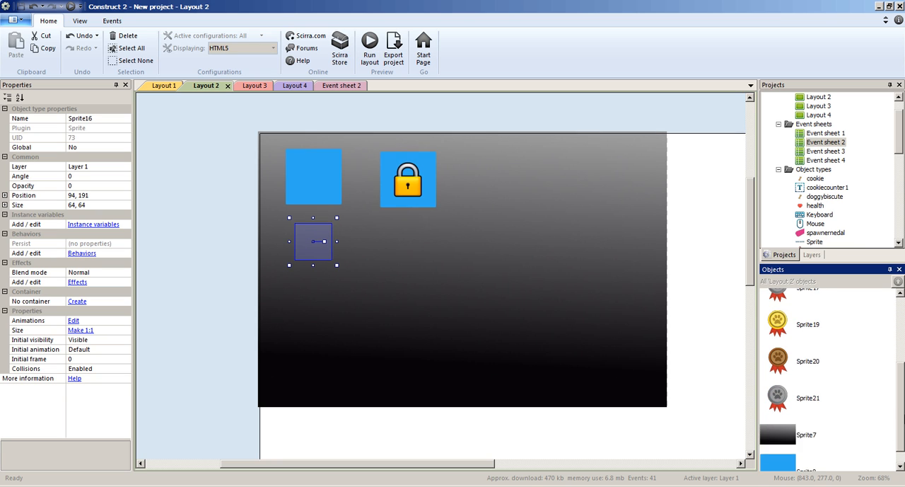
{"action": "left_click", "coordinate": [808, 347]}
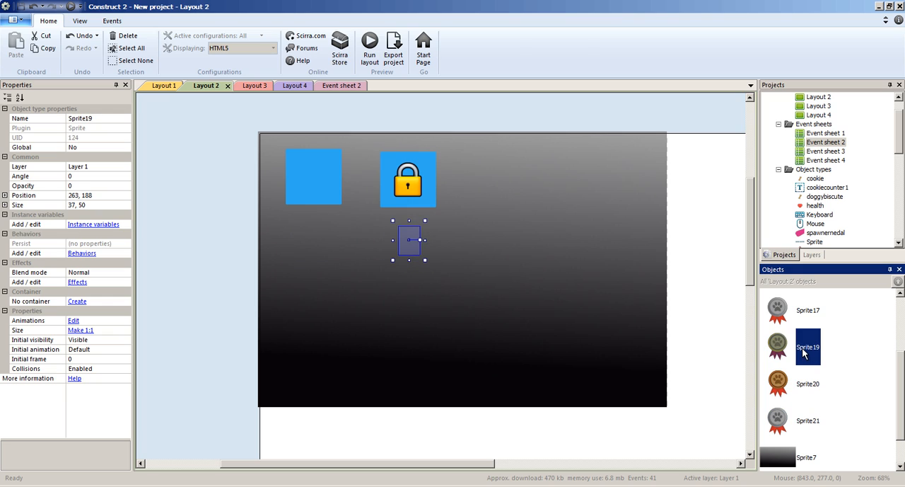
{"action": "mouse_move", "coordinate": [847, 373]}
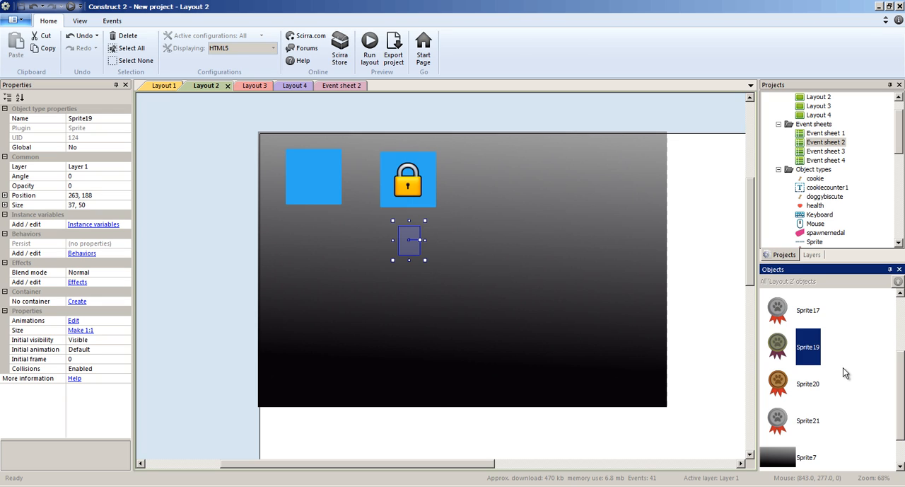
Select the blue level square and lock icon, then view Layout 3's platform level.
{"action": "left_click", "coordinate": [314, 176]}
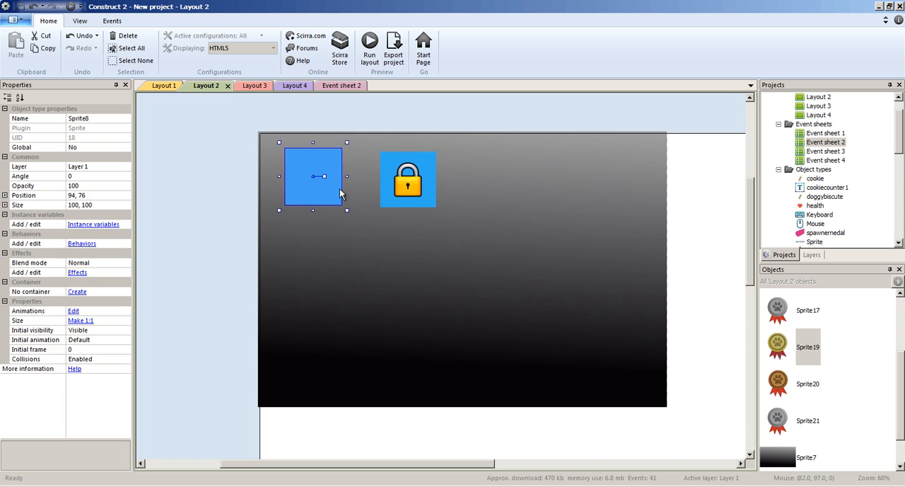
{"action": "left_click", "coordinate": [408, 179]}
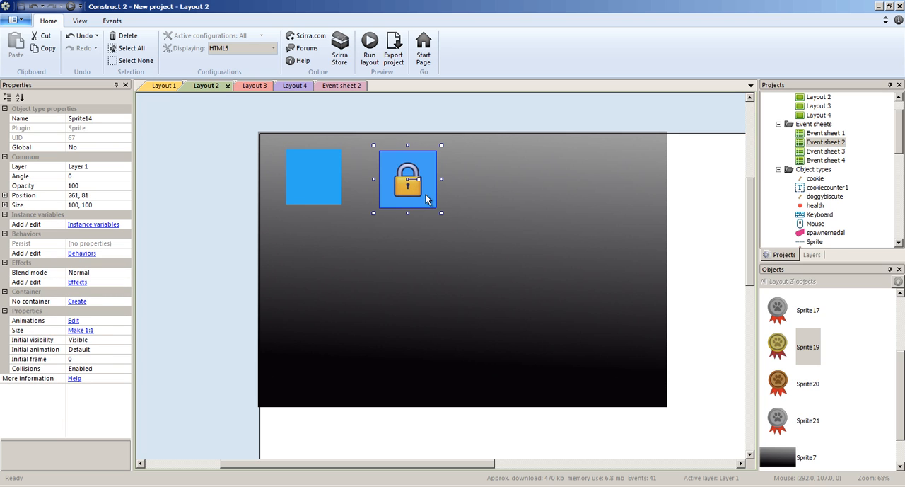
{"action": "mouse_move", "coordinate": [817, 363]}
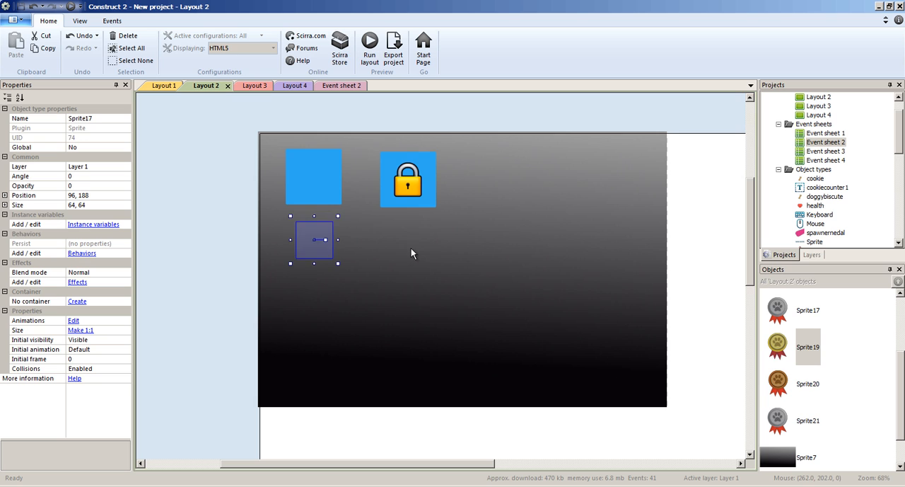
{"action": "left_click", "coordinate": [245, 85]}
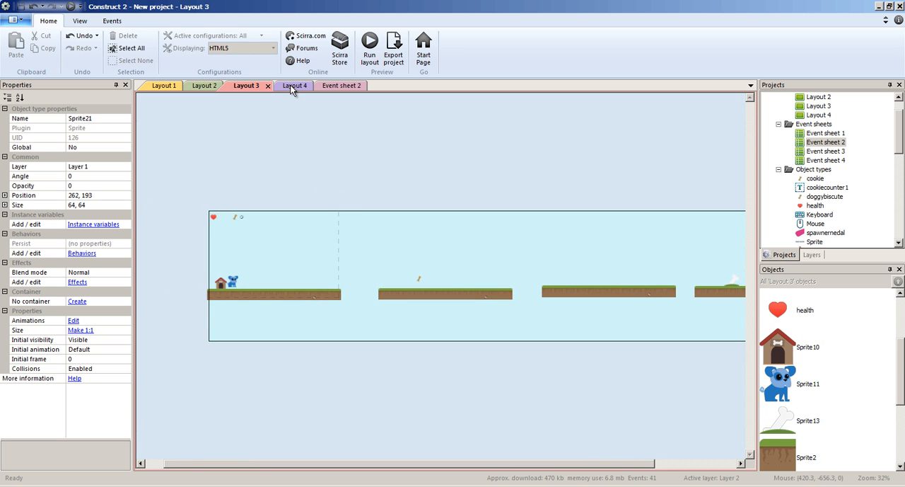
Look over Layout 4's second level, then scroll through Event sheet 2's medal events.
{"action": "left_click", "coordinate": [293, 85]}
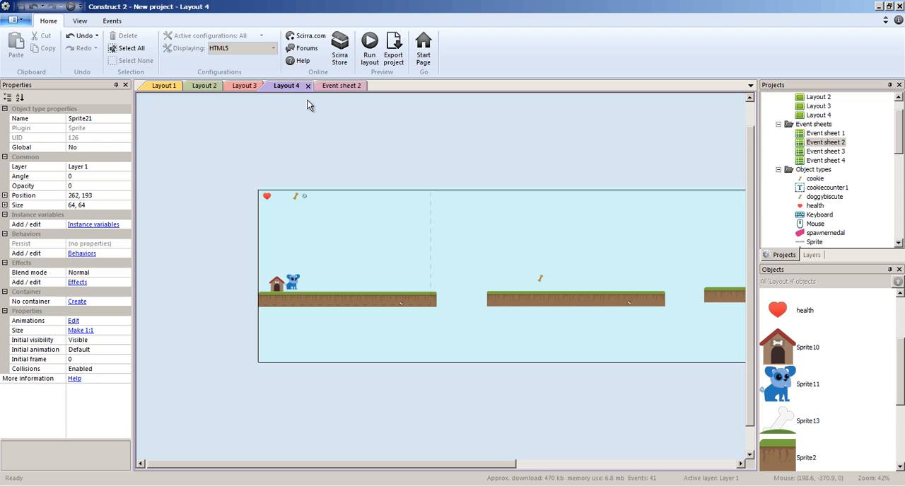
{"action": "left_click", "coordinate": [340, 85]}
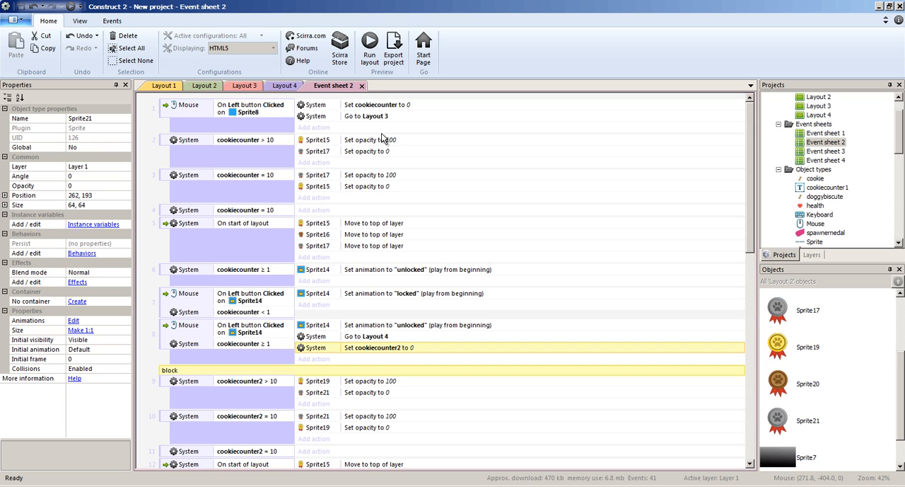
{"action": "scroll", "scroll_direction": "down", "scroll_amount": 3}
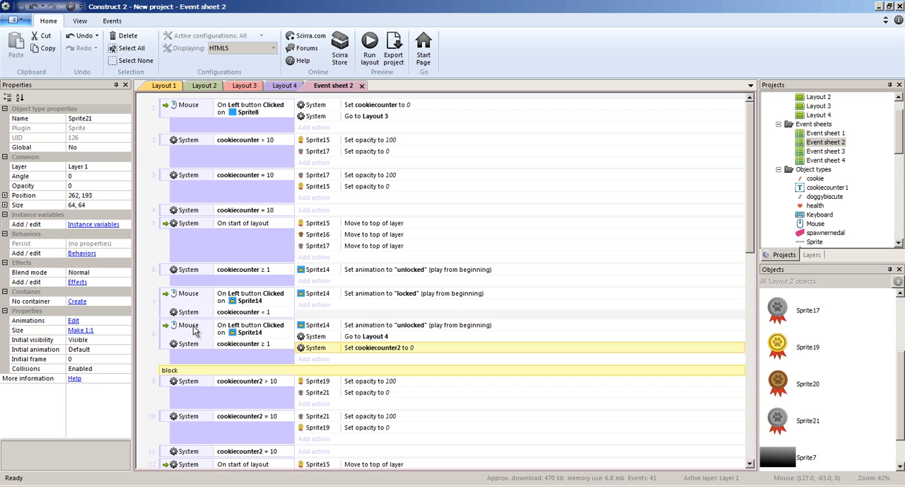
{"action": "scroll", "scroll_direction": "down", "scroll_amount": 3}
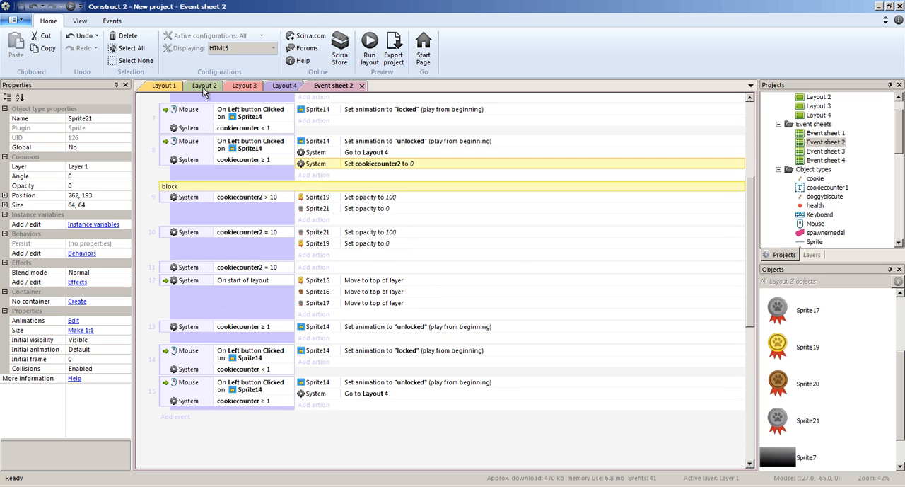
Recheck the level-select lock icon and Event sheet 2's events, then return to the title layout.
{"action": "left_click", "coordinate": [205, 85]}
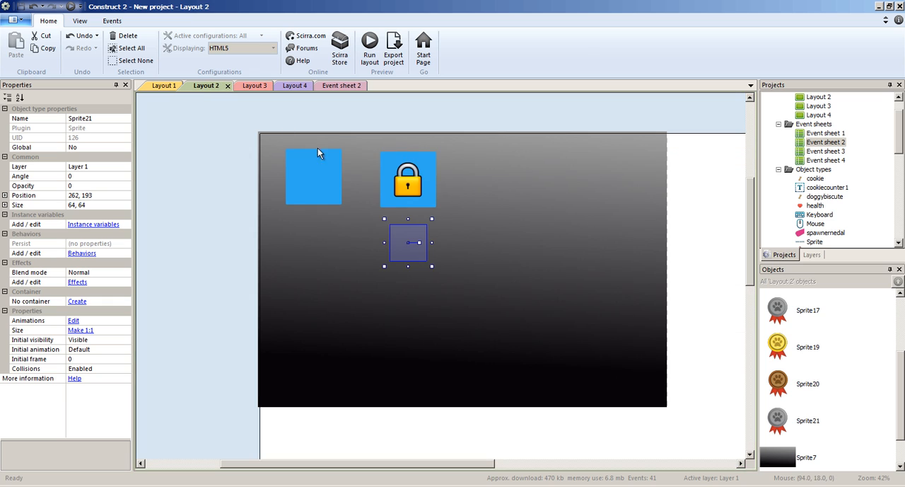
{"action": "left_click", "coordinate": [408, 179]}
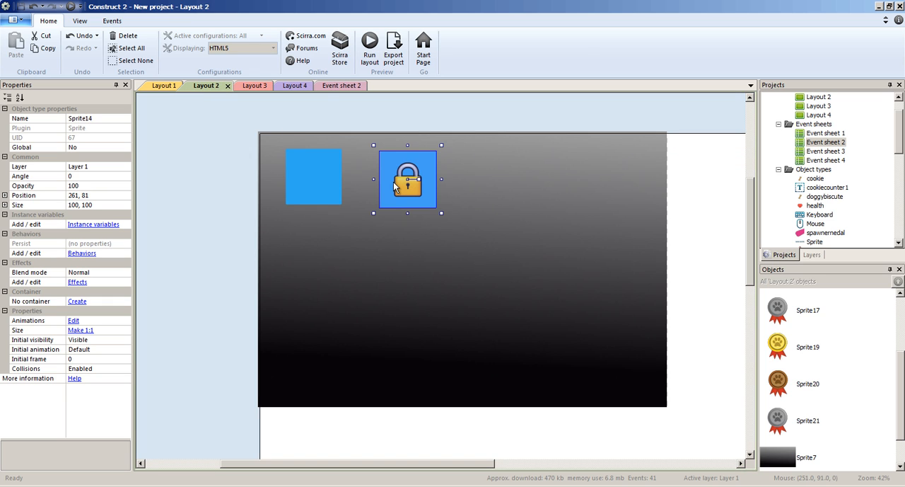
{"action": "left_click", "coordinate": [333, 85]}
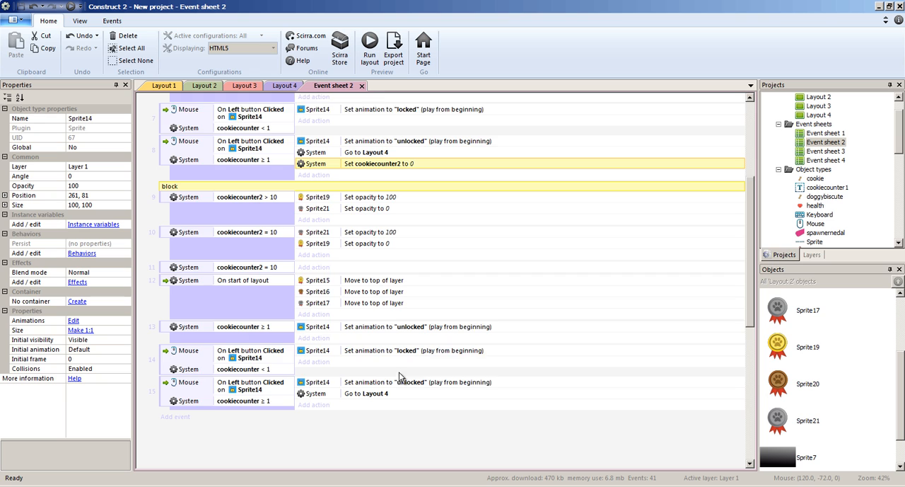
{"action": "scroll", "scroll_direction": "down", "scroll_amount": 3}
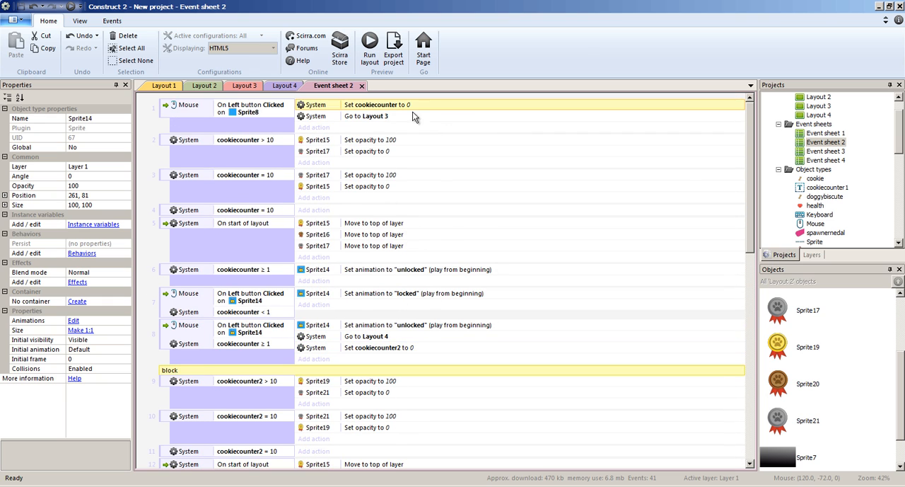
{"action": "mouse_move", "coordinate": [235, 134]}
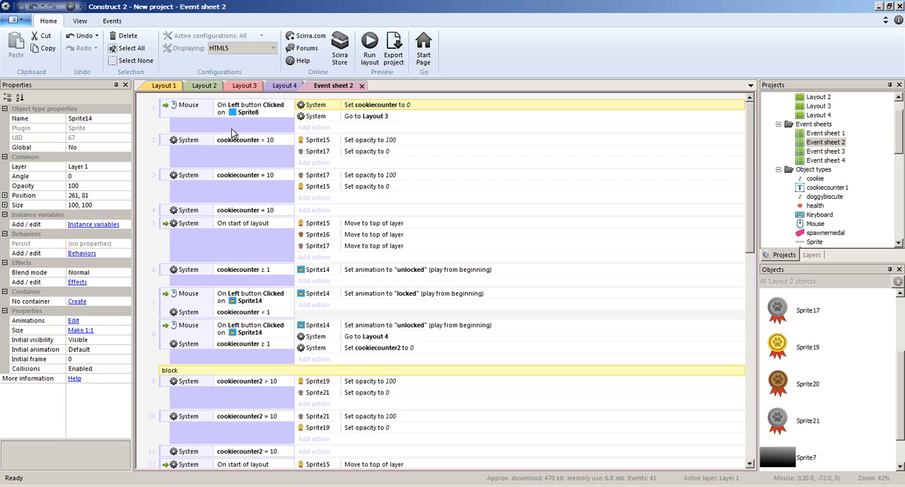
{"action": "scroll", "scroll_direction": "down", "scroll_amount": 3}
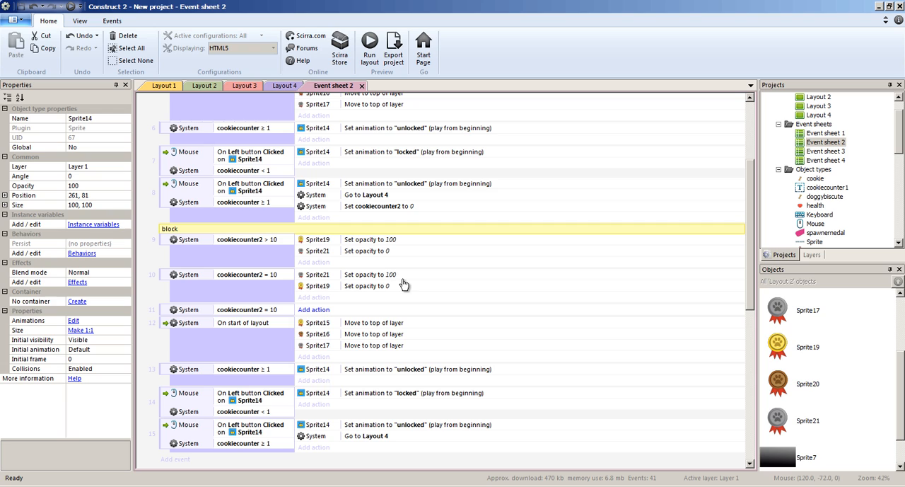
{"action": "left_click", "coordinate": [379, 205]}
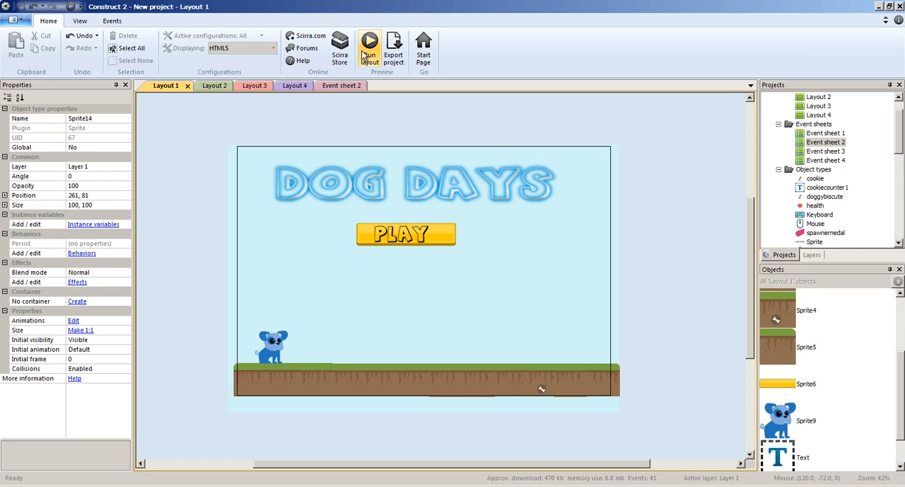
Launch a browser preview and start the game from the title screen's PLAY button.
{"action": "left_click", "coordinate": [368, 45]}
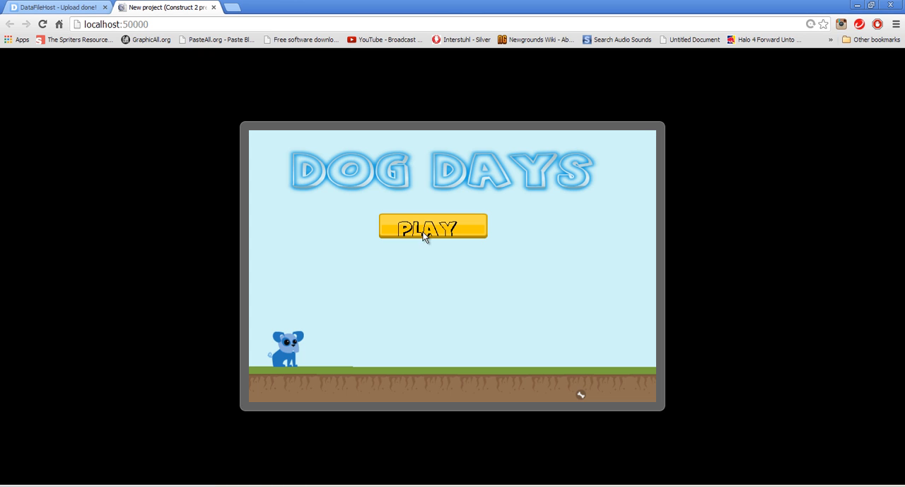
{"action": "left_click", "coordinate": [432, 227]}
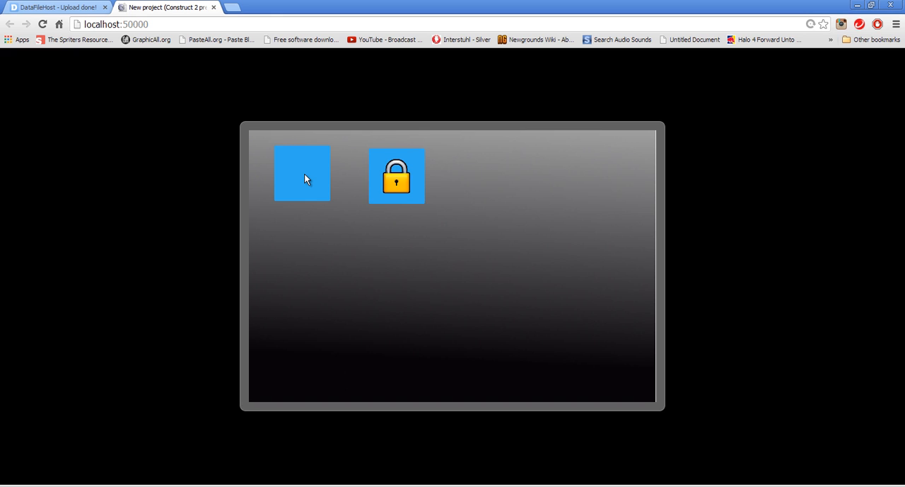
{"action": "mouse_move", "coordinate": [419, 172]}
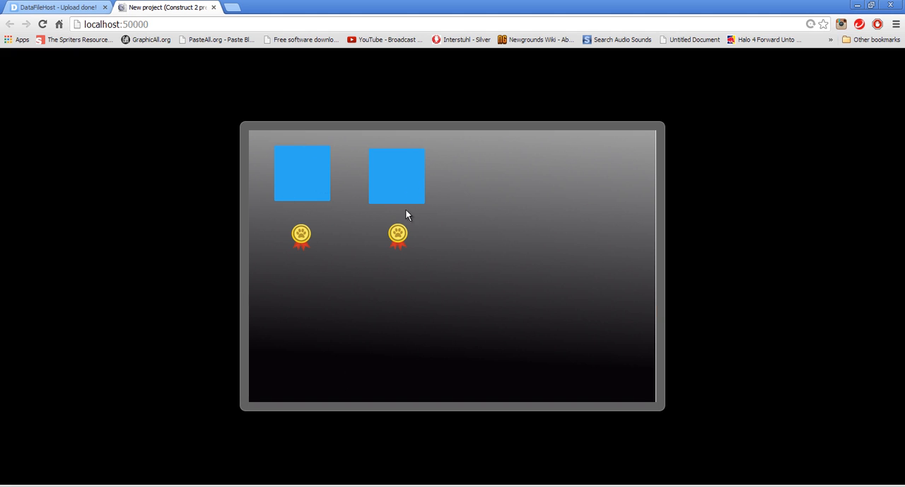
{"action": "mouse_move", "coordinate": [407, 205]}
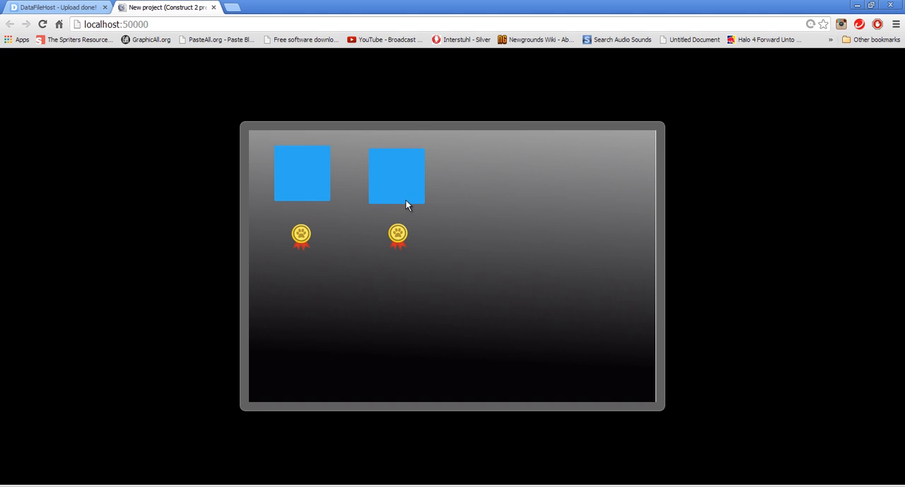
{"action": "mouse_move", "coordinate": [385, 199]}
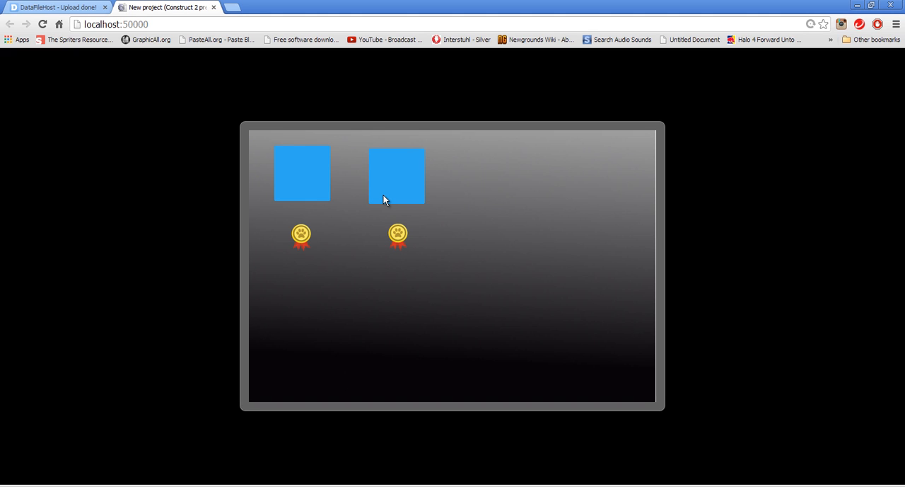
{"action": "mouse_move", "coordinate": [407, 243]}
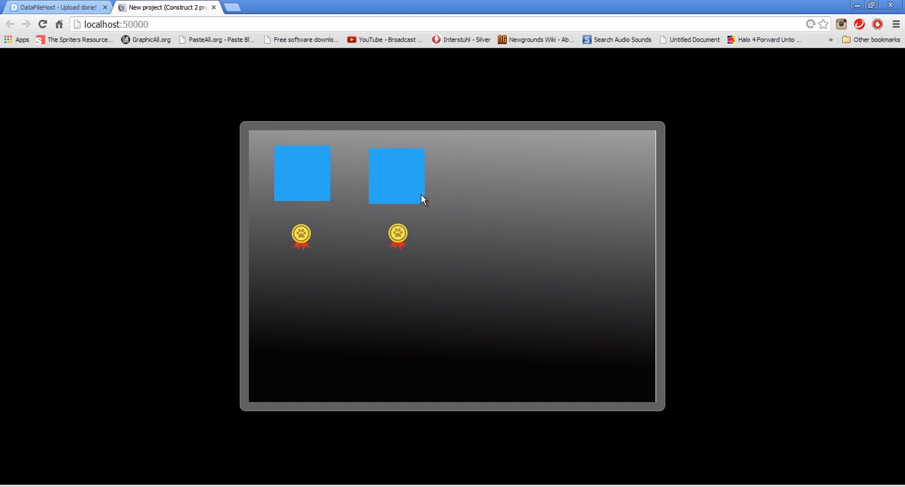
{"action": "mouse_move", "coordinate": [517, 143]}
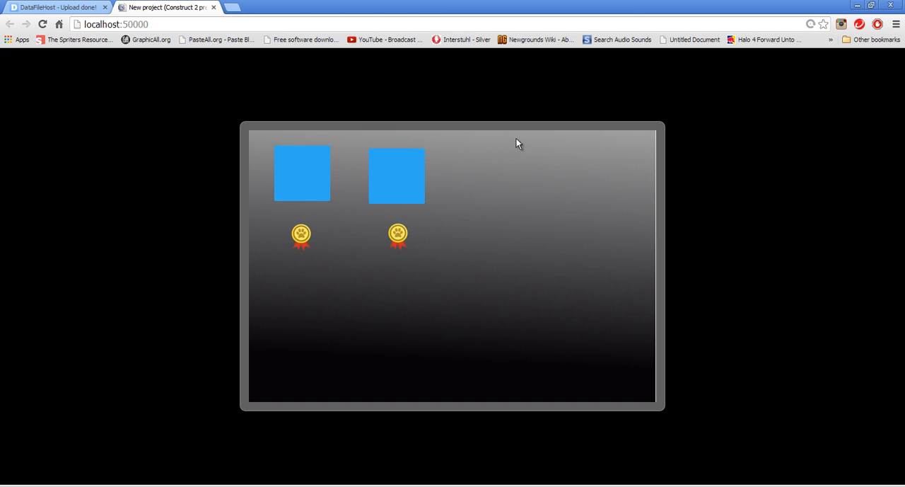
{"action": "mouse_move", "coordinate": [389, 180]}
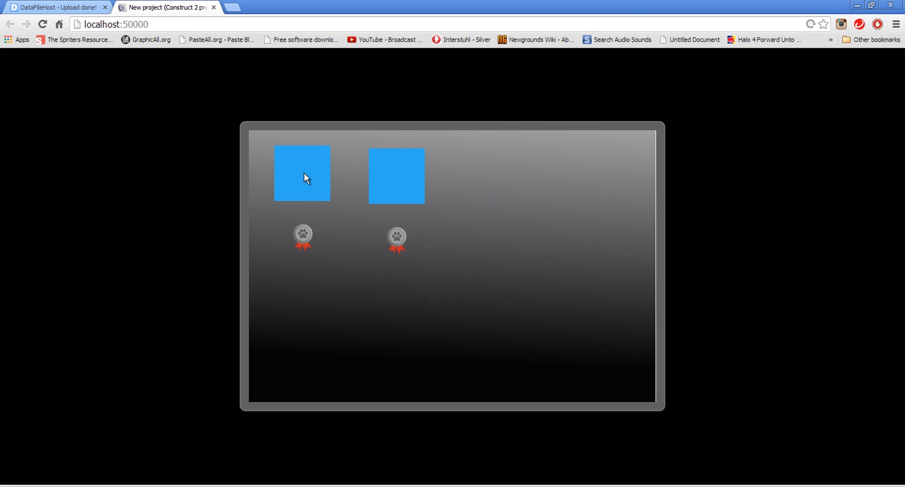
{"action": "mouse_move", "coordinate": [309, 242]}
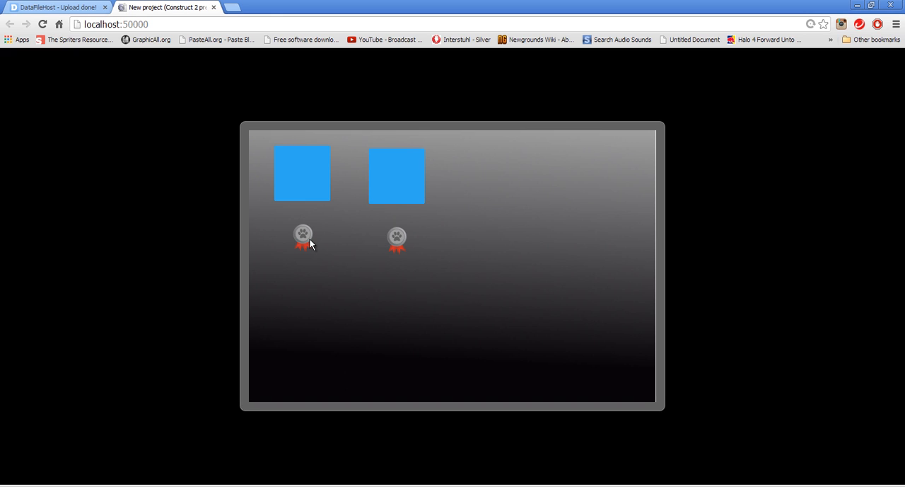
{"action": "mouse_move", "coordinate": [387, 169]}
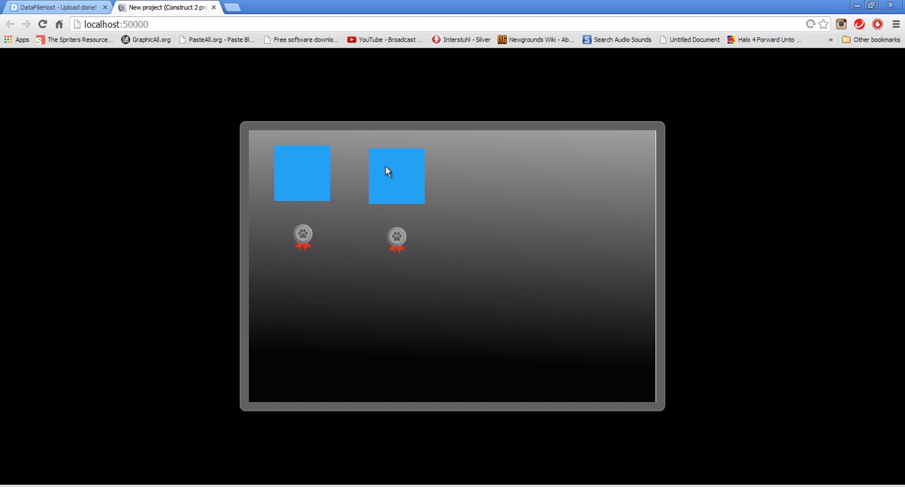
{"action": "mouse_move", "coordinate": [392, 187]}
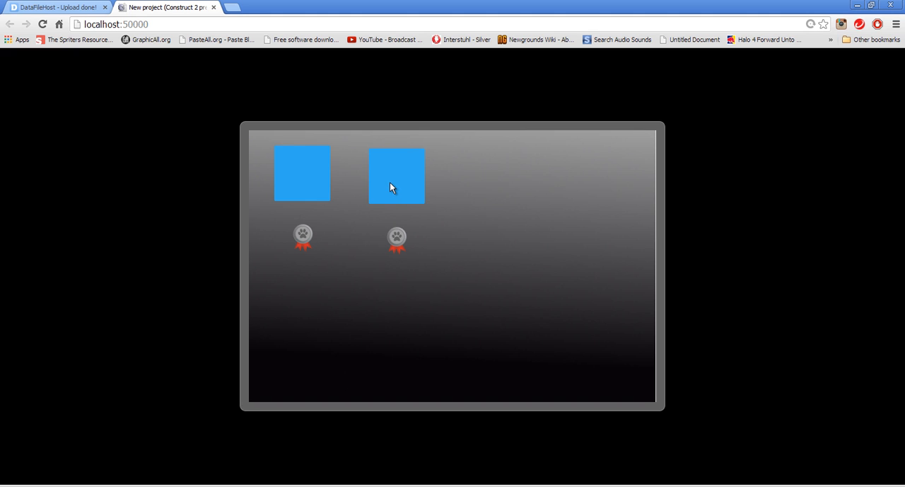
{"action": "mouse_move", "coordinate": [279, 398]}
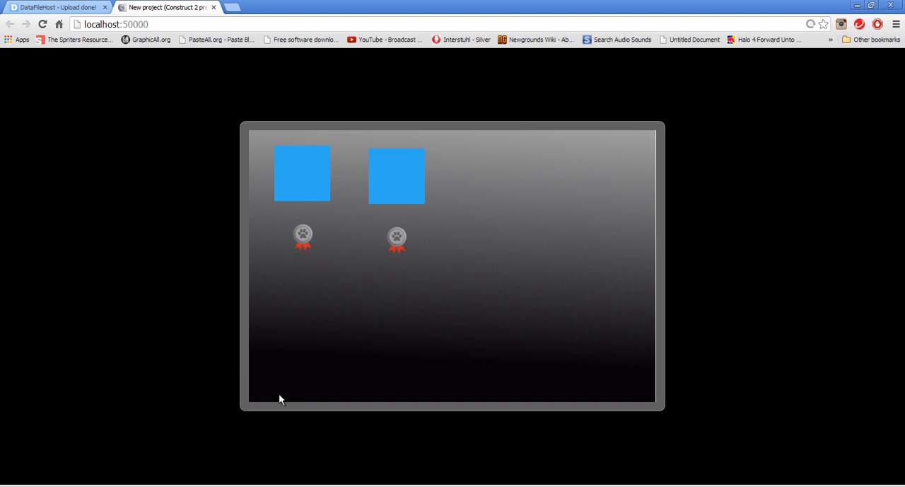
{"action": "mouse_move", "coordinate": [281, 393]}
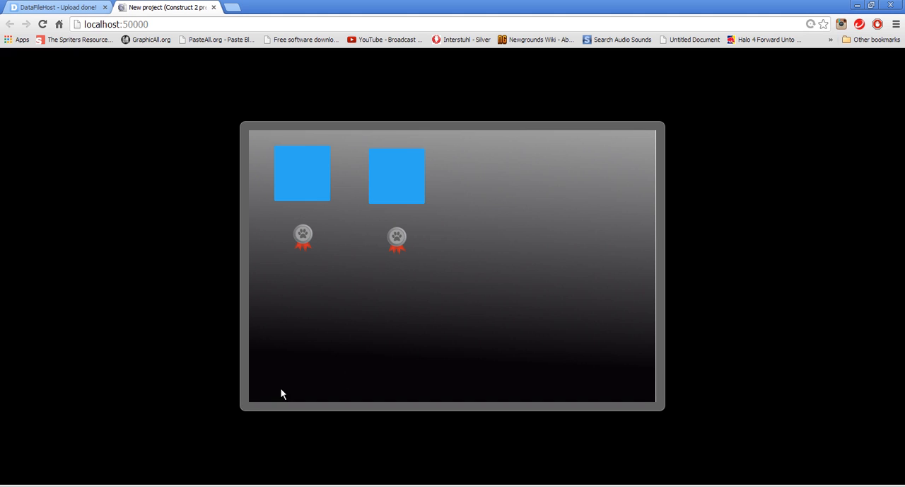
{"action": "mouse_move", "coordinate": [314, 391]}
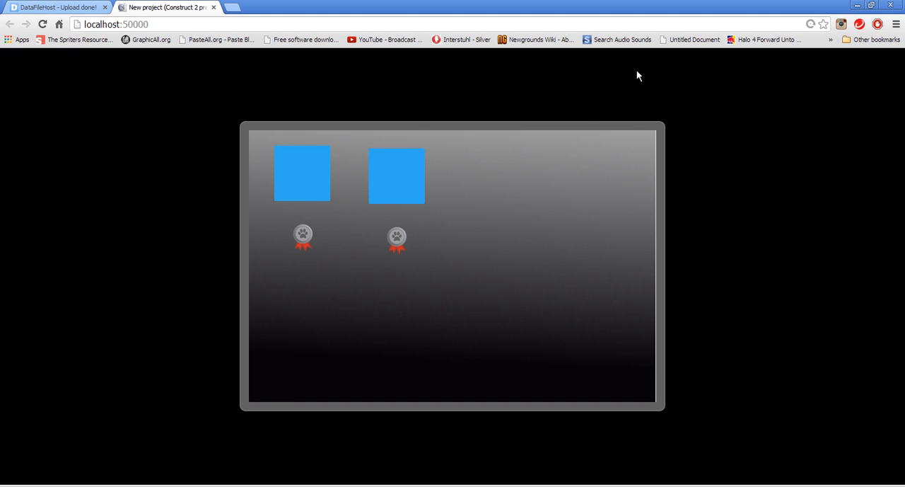
{"action": "mouse_move", "coordinate": [625, 374]}
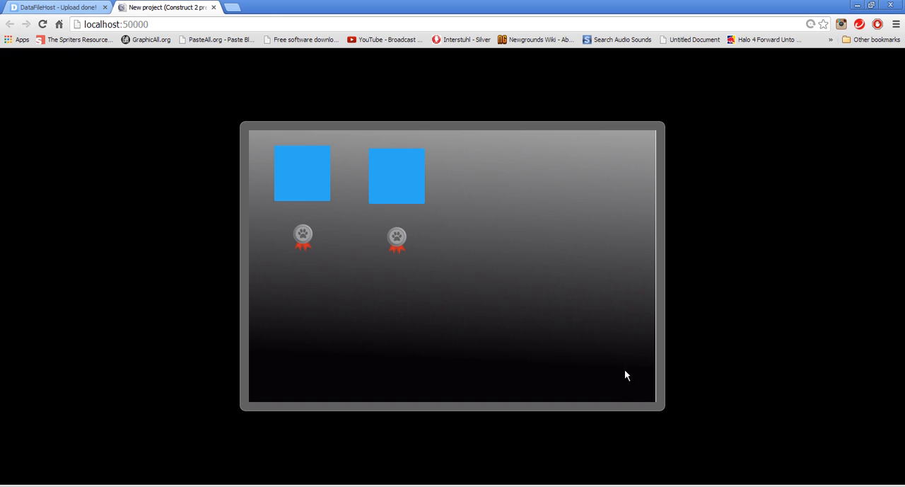
{"action": "mouse_move", "coordinate": [614, 382]}
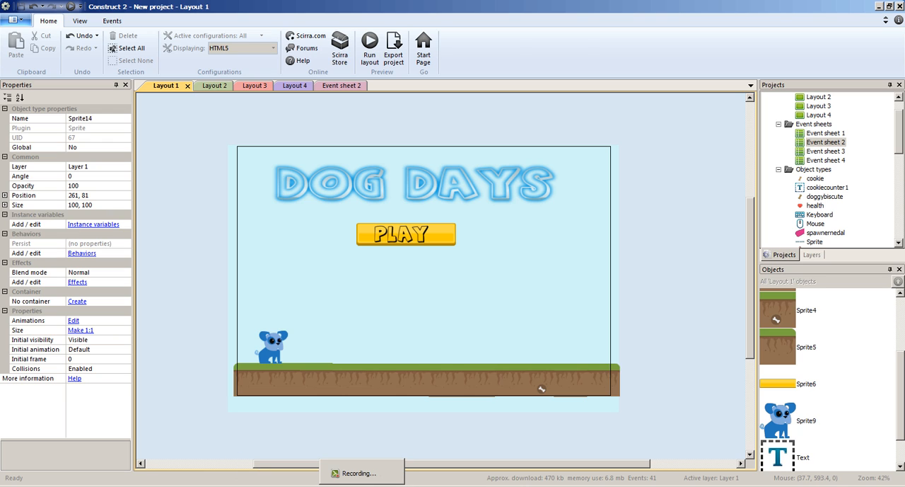
View the title layout's properties, switch to the level-select layout, and run a fresh preview.
{"action": "left_click", "coordinate": [194, 398]}
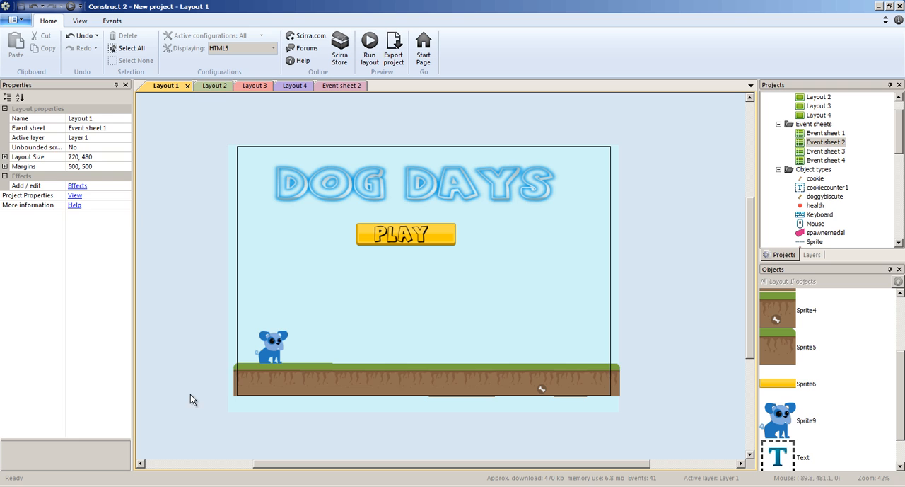
{"action": "left_click", "coordinate": [206, 84]}
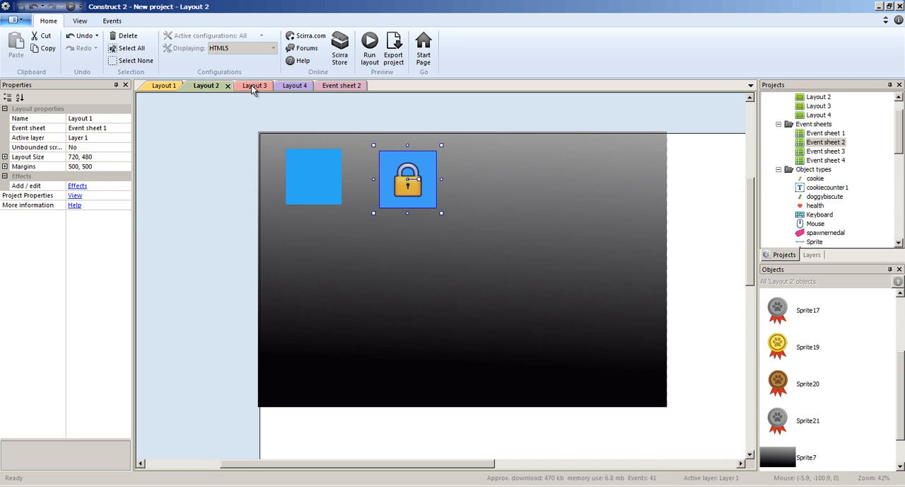
{"action": "left_click", "coordinate": [393, 49]}
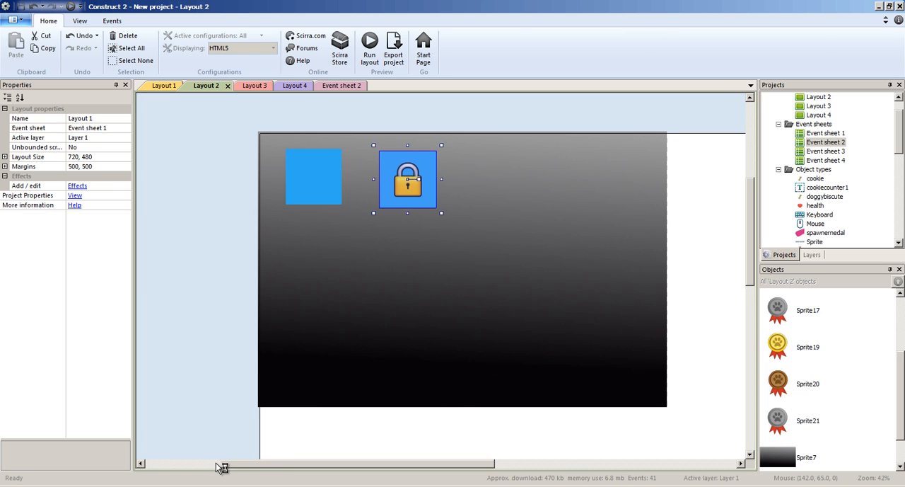
{"action": "left_click", "coordinate": [369, 47]}
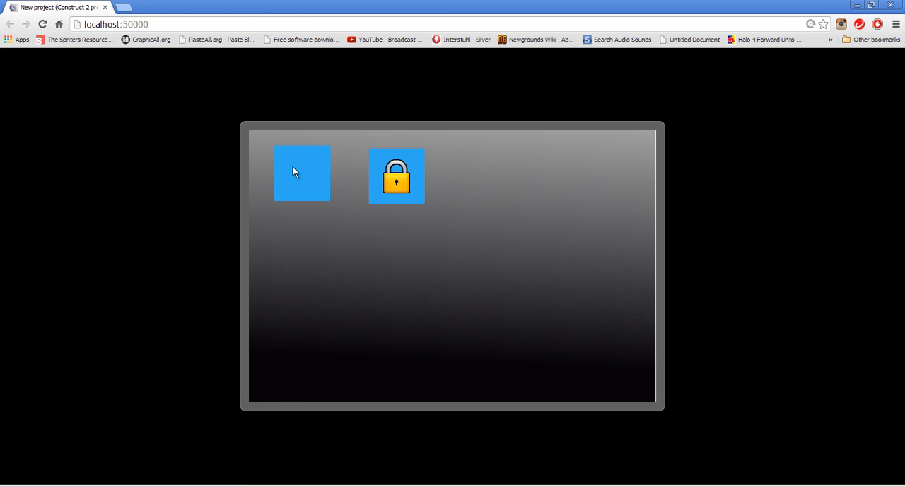
{"action": "mouse_move", "coordinate": [444, 405]}
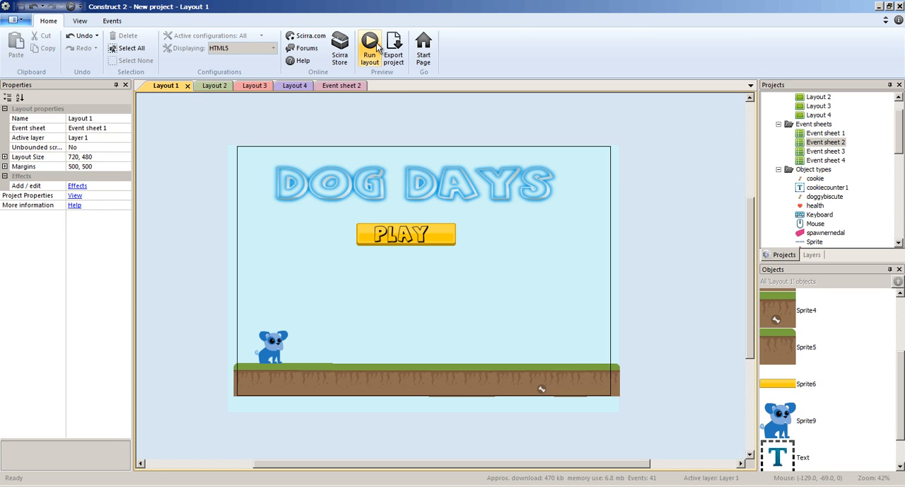
{"action": "left_click", "coordinate": [369, 45]}
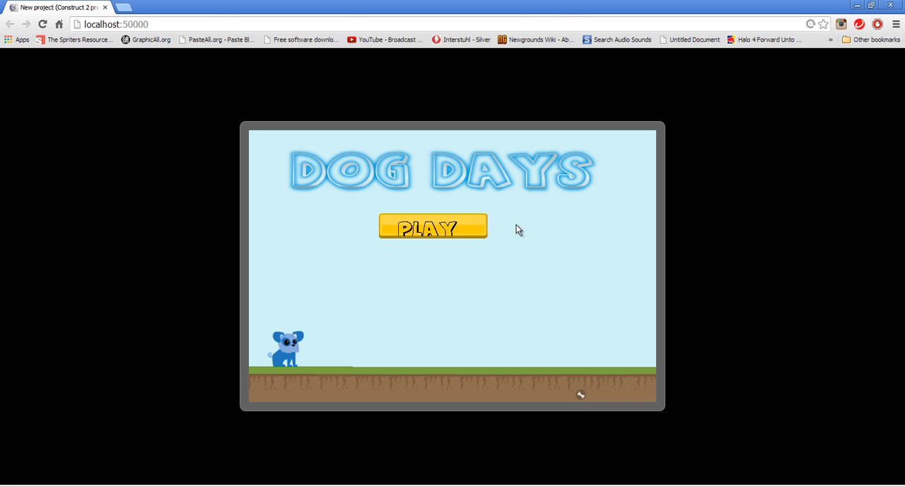
{"action": "mouse_move", "coordinate": [456, 348]}
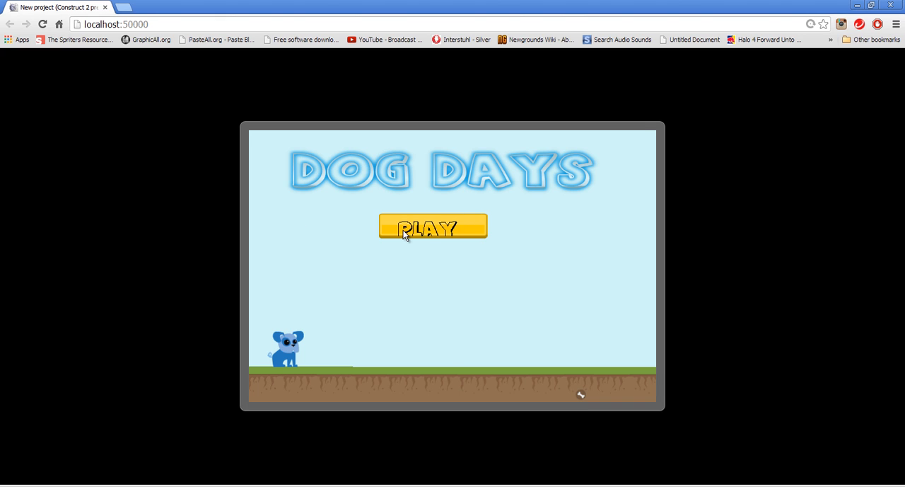
{"action": "left_click", "coordinate": [433, 227]}
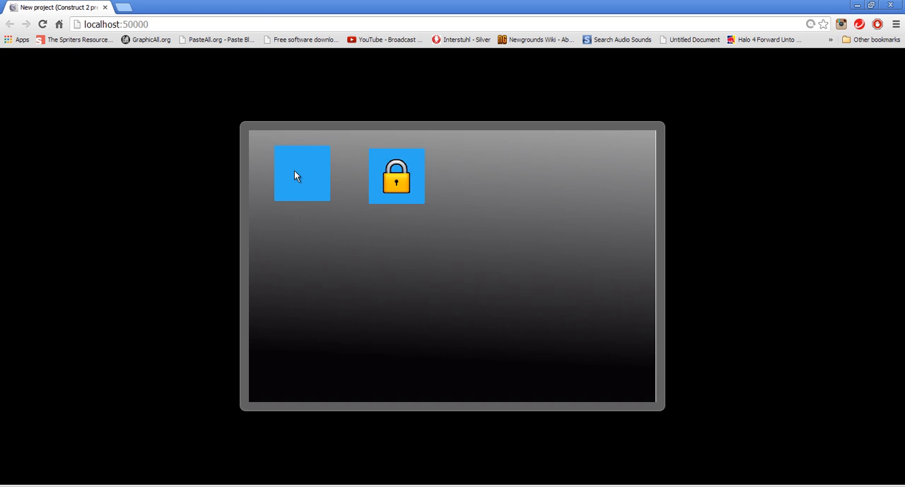
{"action": "left_click", "coordinate": [301, 174]}
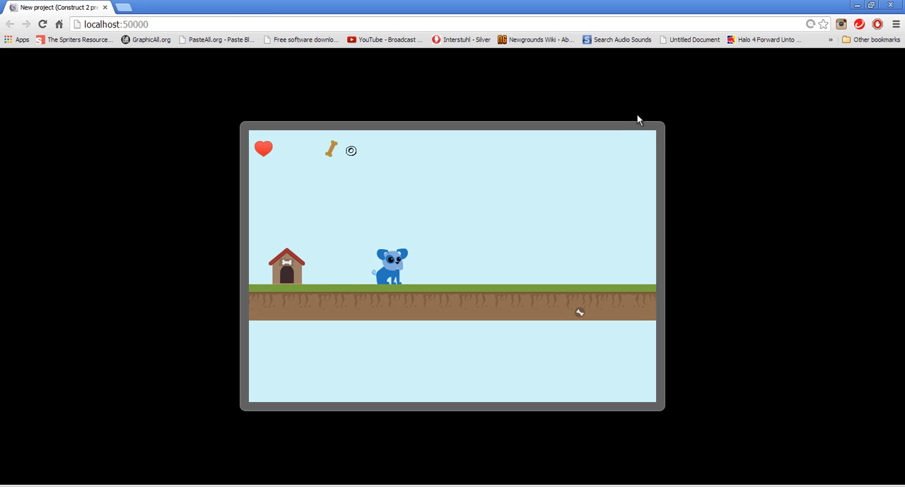
{"action": "mouse_move", "coordinate": [612, 152]}
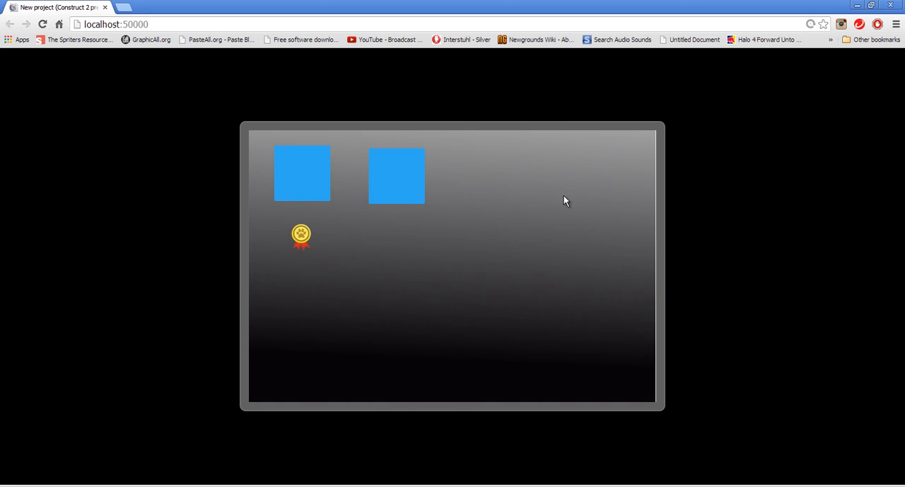
{"action": "mouse_move", "coordinate": [482, 342]}
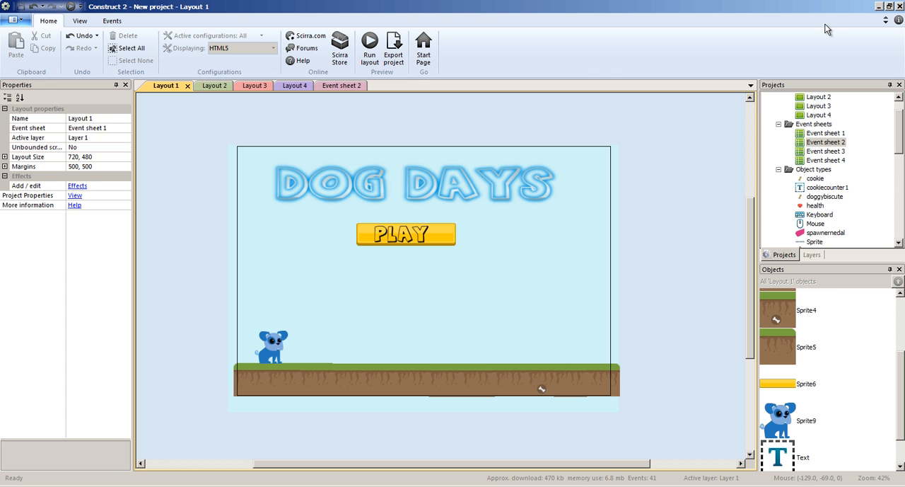
Scroll Event sheet 2 and inspect the Sprite21 and Sprite19 opacity actions in events 10 and 9.
{"action": "left_click", "coordinate": [332, 85]}
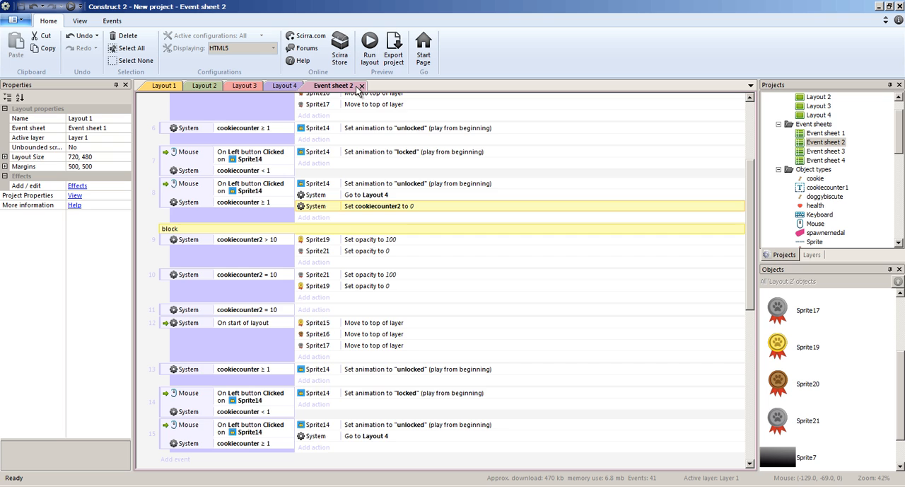
{"action": "scroll", "scroll_direction": "down", "scroll_amount": 3}
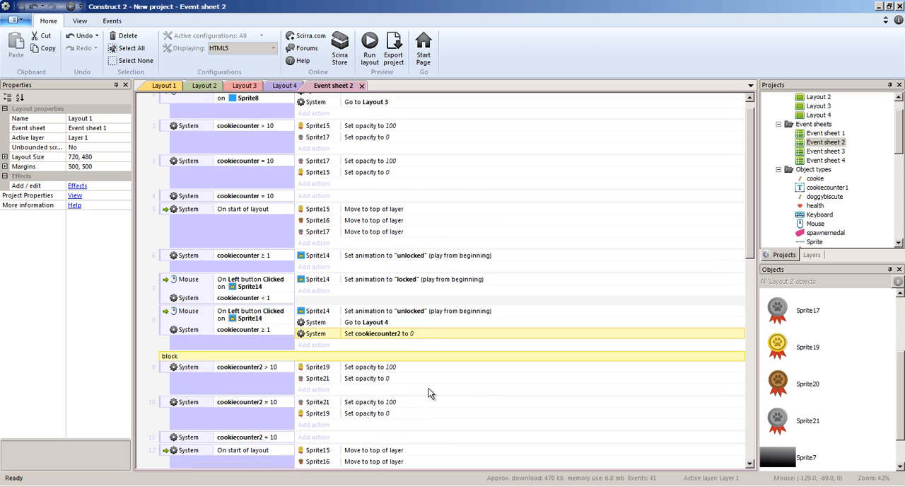
{"action": "scroll", "scroll_direction": "down", "scroll_amount": 3}
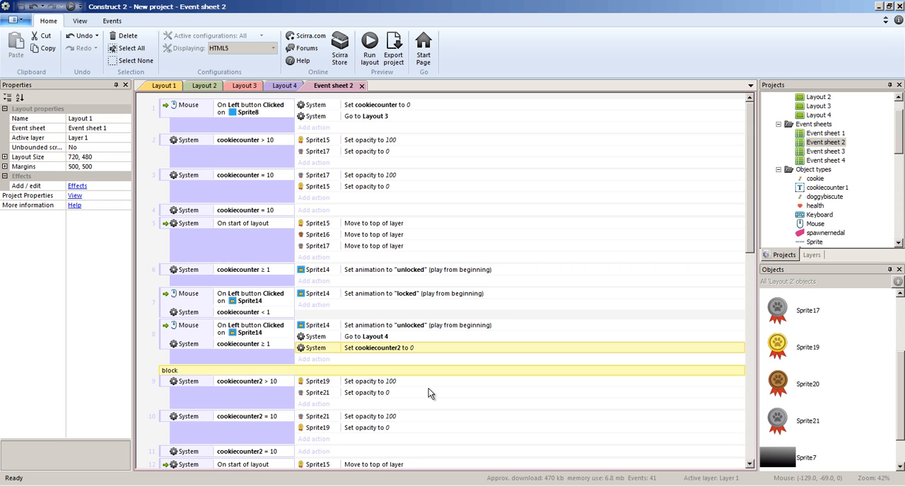
{"action": "scroll", "scroll_direction": "down", "scroll_amount": 3}
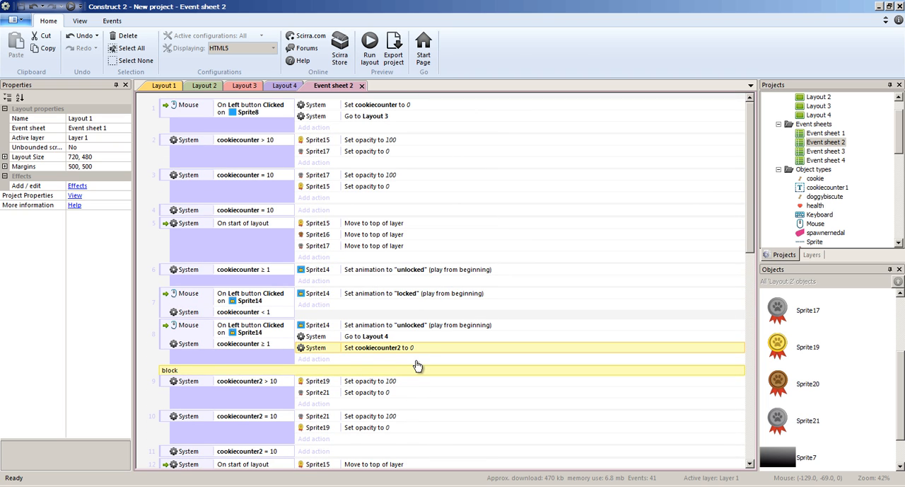
{"action": "scroll", "scroll_direction": "down", "scroll_amount": 3}
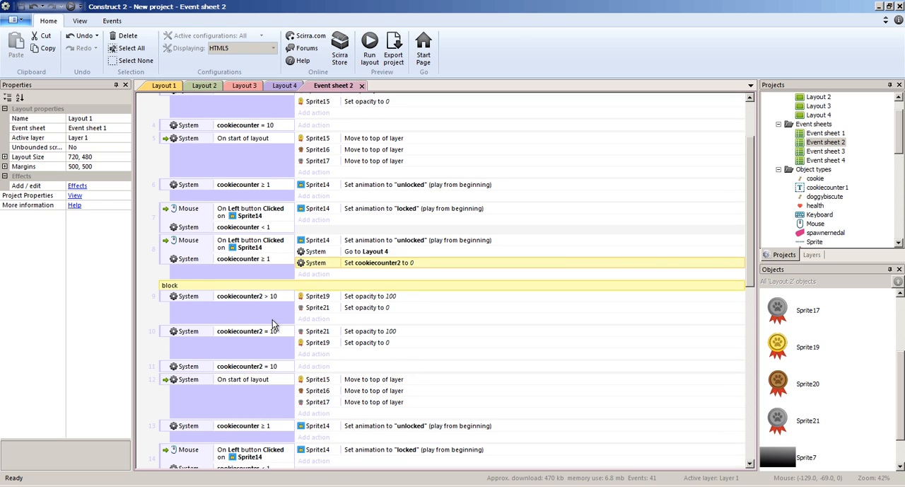
{"action": "left_click", "coordinate": [367, 342]}
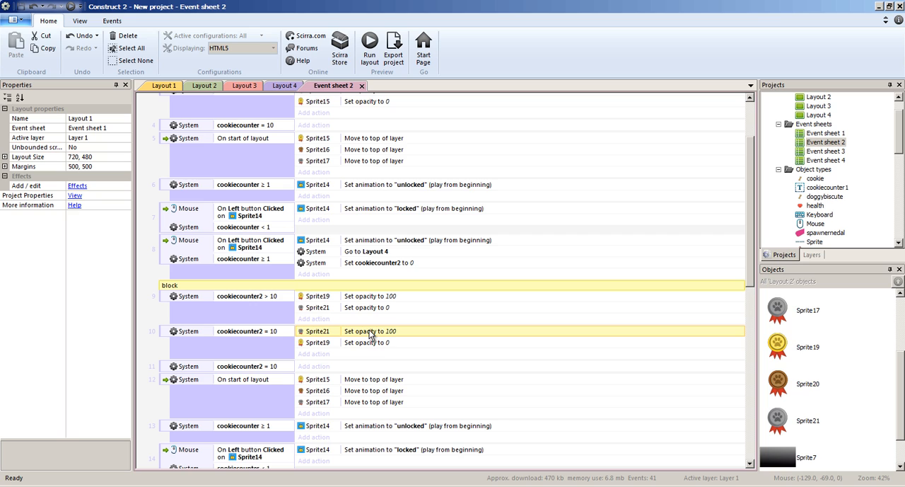
{"action": "left_click", "coordinate": [367, 307]}
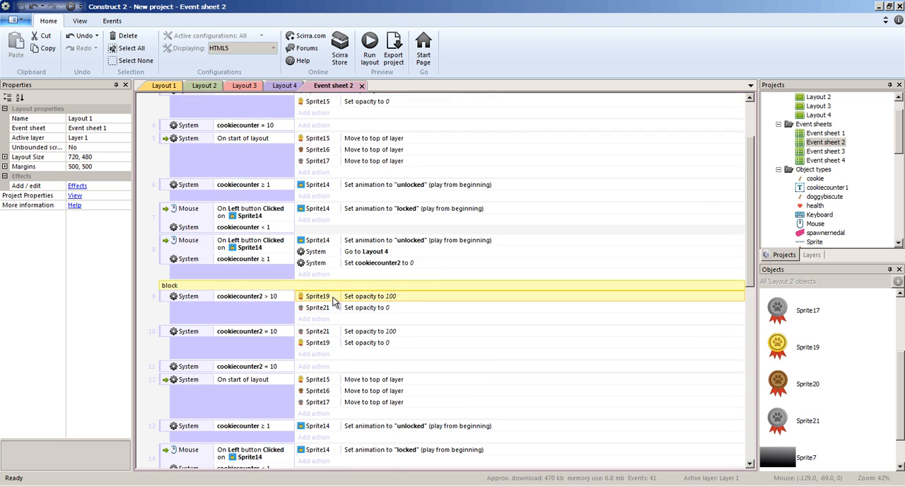
{"action": "scroll", "scroll_direction": "down", "scroll_amount": 3}
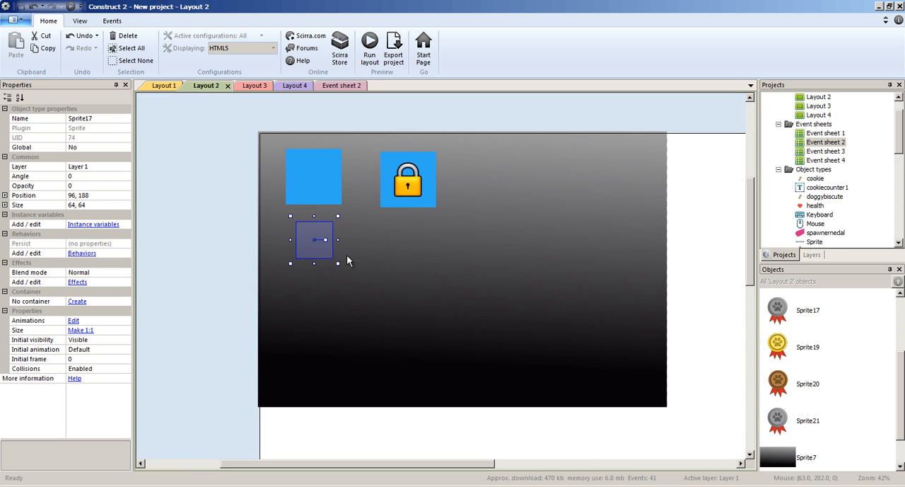
{"action": "mouse_move", "coordinate": [97, 235]}
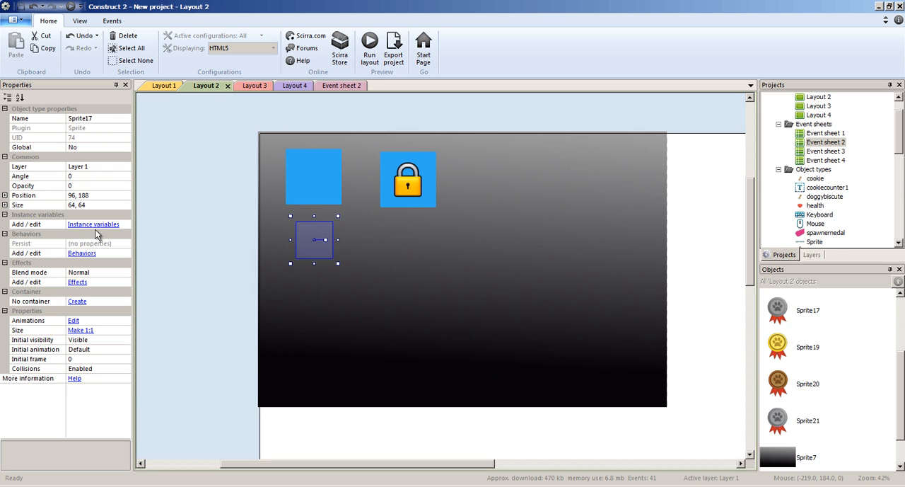
Set the medal's opacity to 0 and drag a hidden medal beneath the padlocked level box.
{"action": "left_click", "coordinate": [97, 186]}
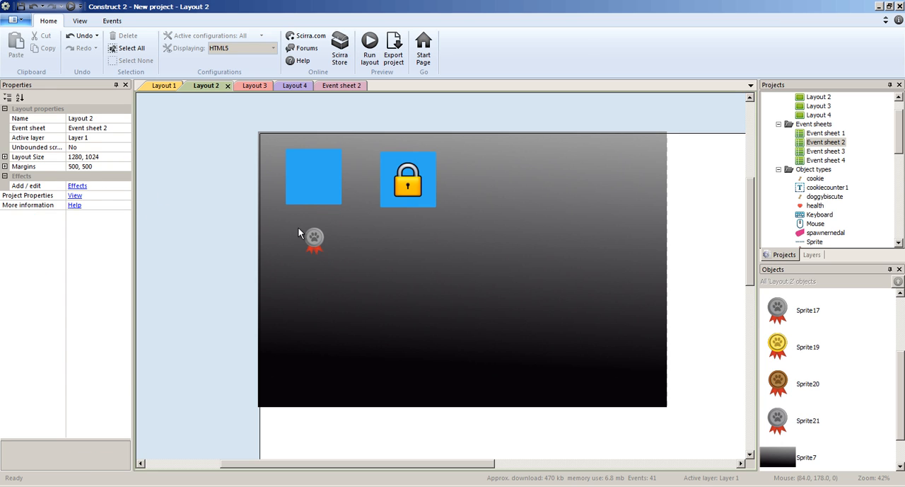
{"action": "left_click", "coordinate": [313, 238]}
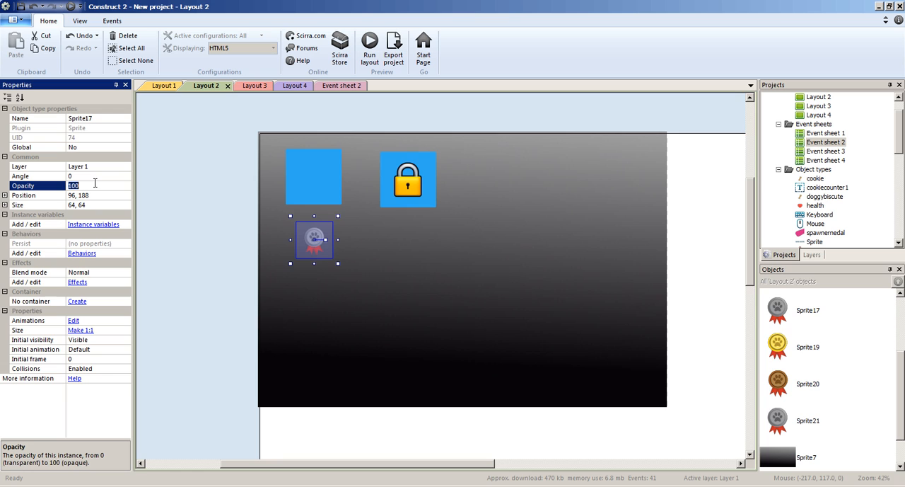
{"action": "type", "text": "0"}
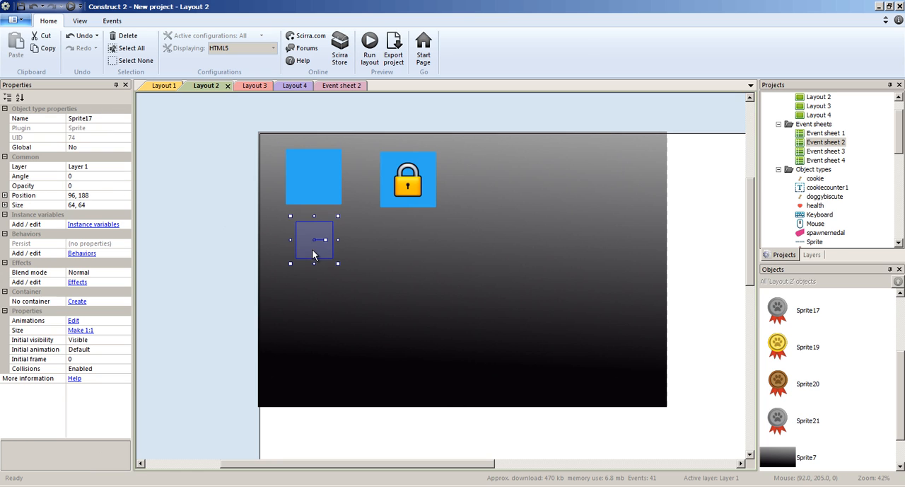
{"action": "left_click_drag", "start_coordinate": [314, 241], "coordinate": [408, 243]}
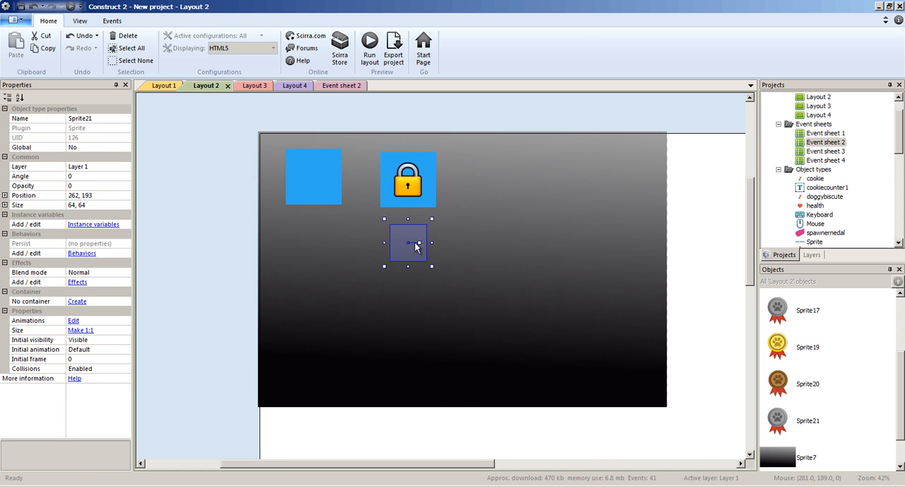
{"action": "mouse_move", "coordinate": [362, 251]}
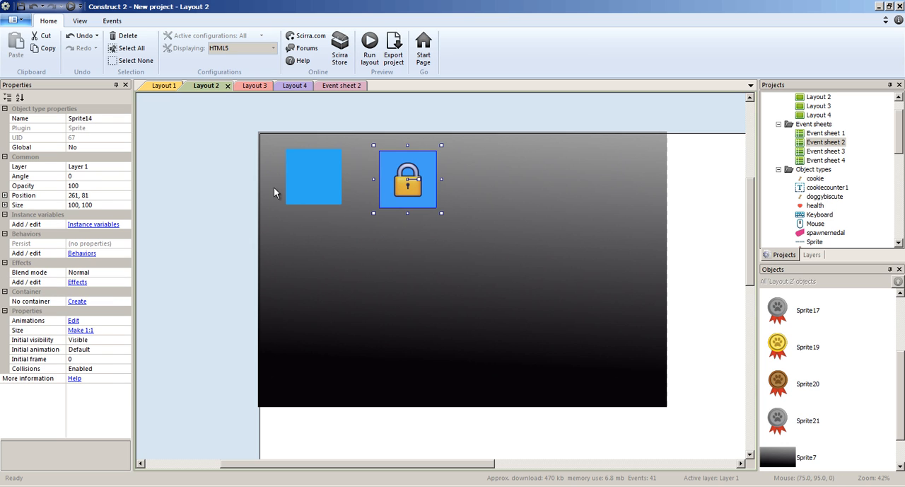
{"action": "mouse_move", "coordinate": [550, 190]}
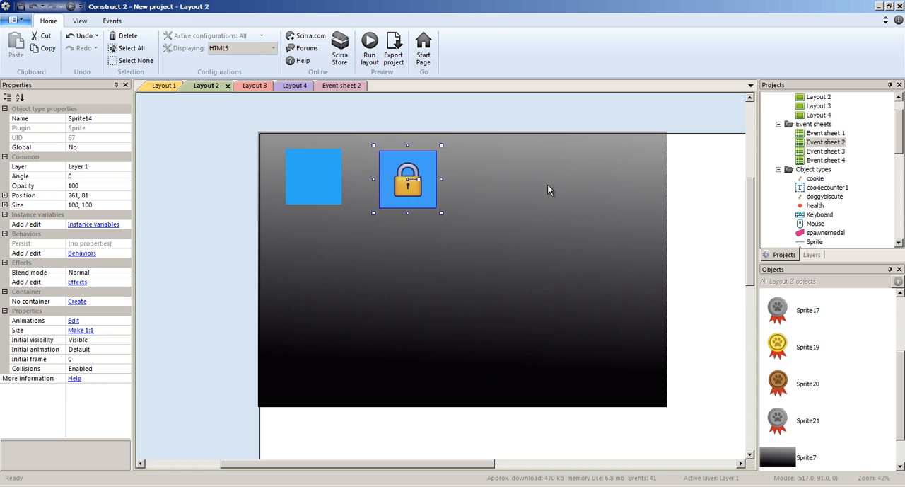
{"action": "mouse_move", "coordinate": [642, 256]}
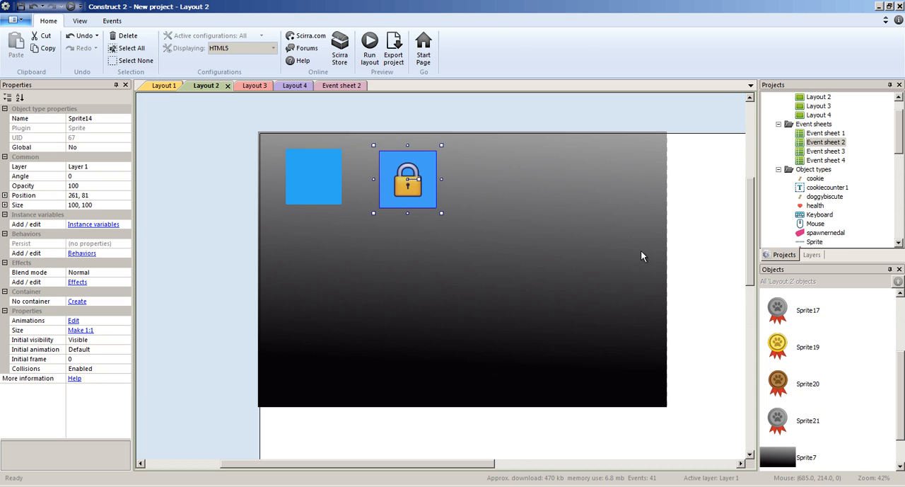
{"action": "mouse_move", "coordinate": [580, 251]}
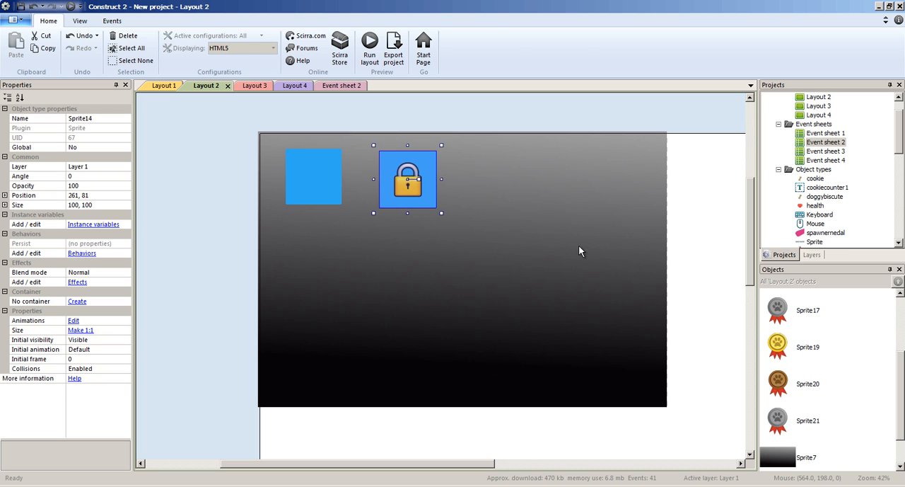